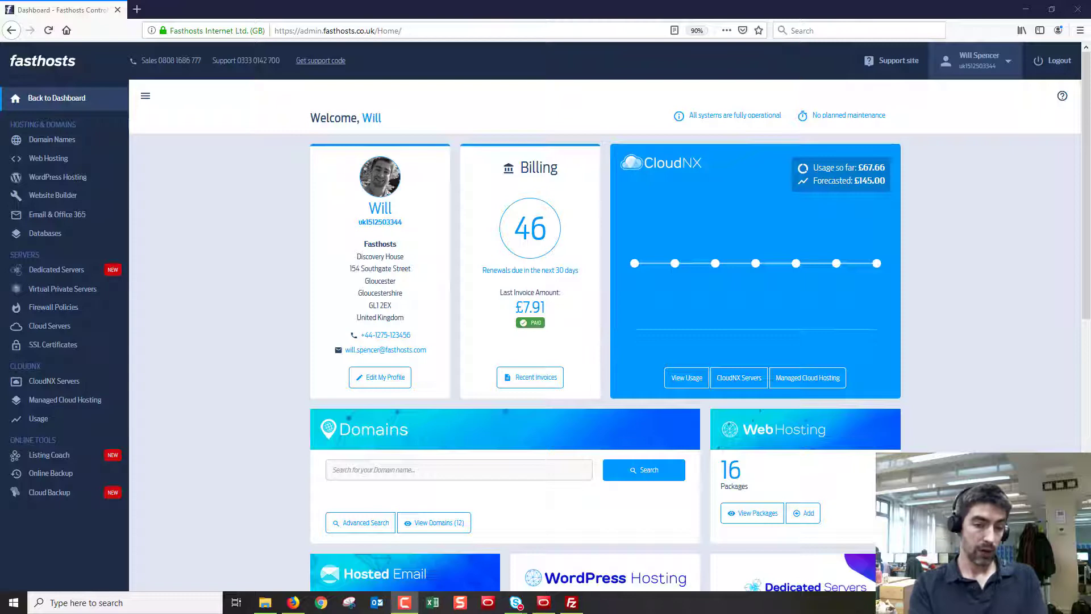
pyautogui.moveTo(769, 421)
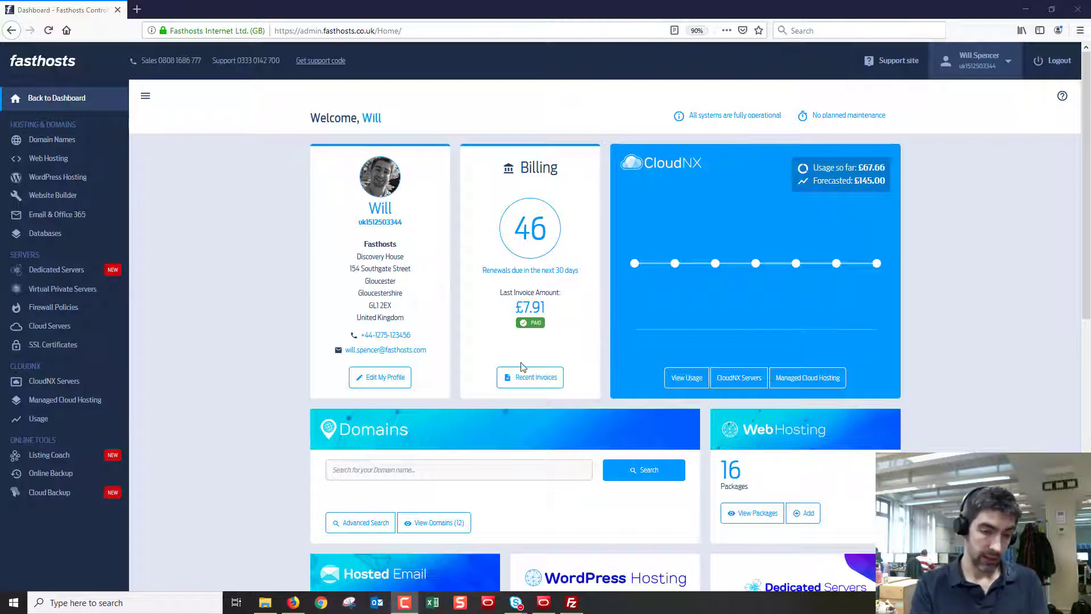
pyautogui.moveTo(68, 182)
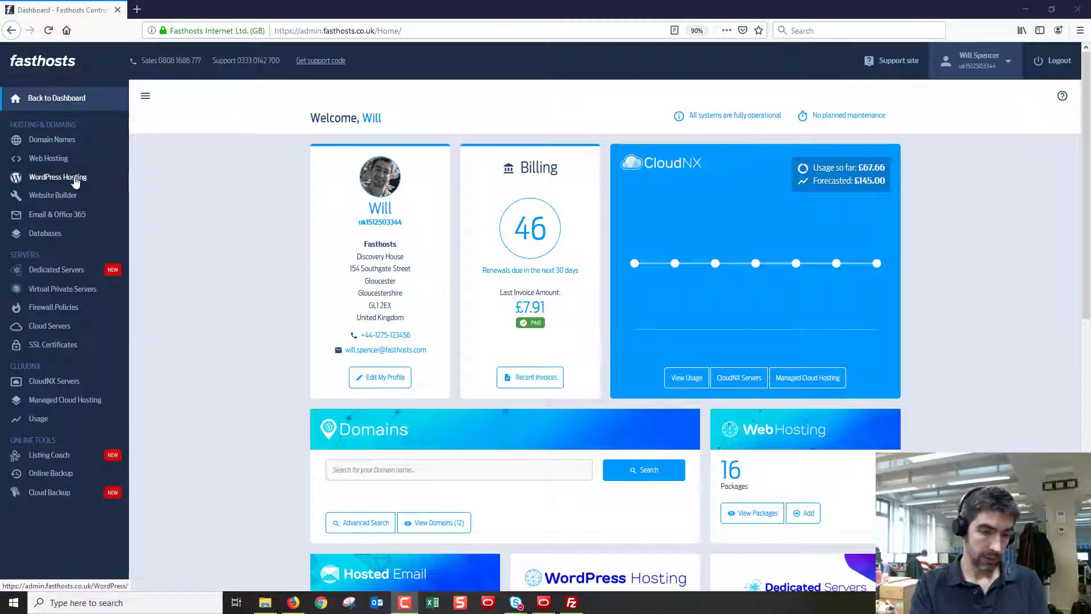
# Open the WordPress Hosting page from the Fasthosts dashboard sidebar
pyautogui.click(57, 176)
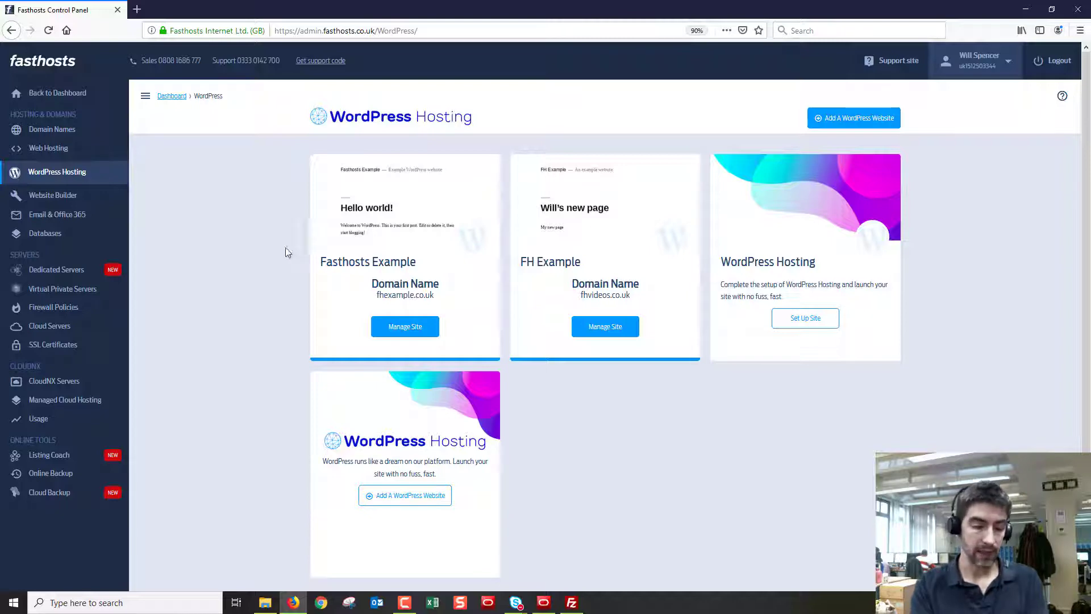
pyautogui.moveTo(316, 218)
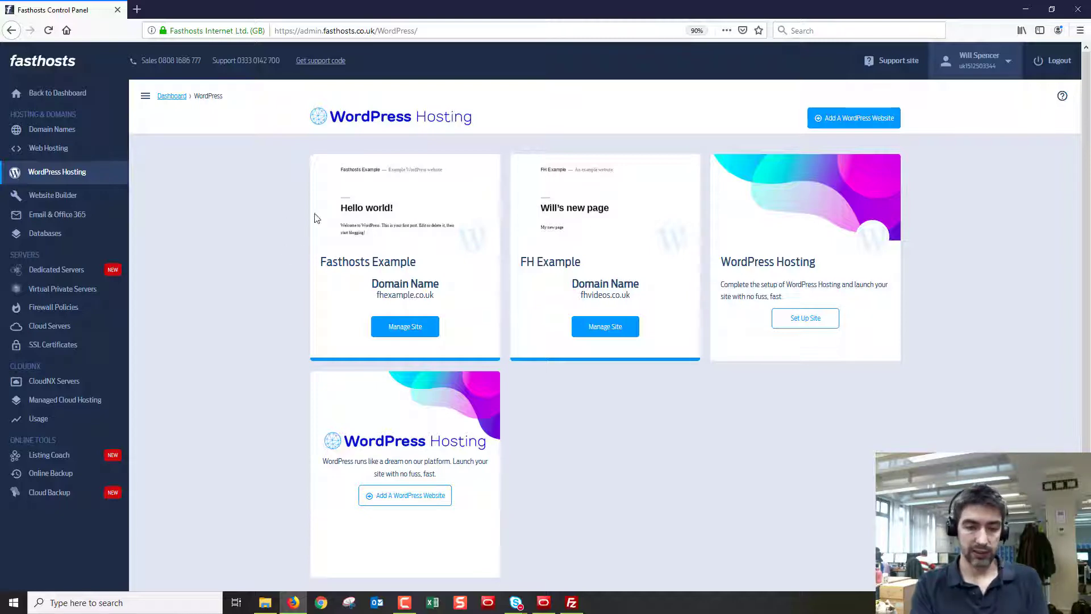
pyautogui.moveTo(376, 266)
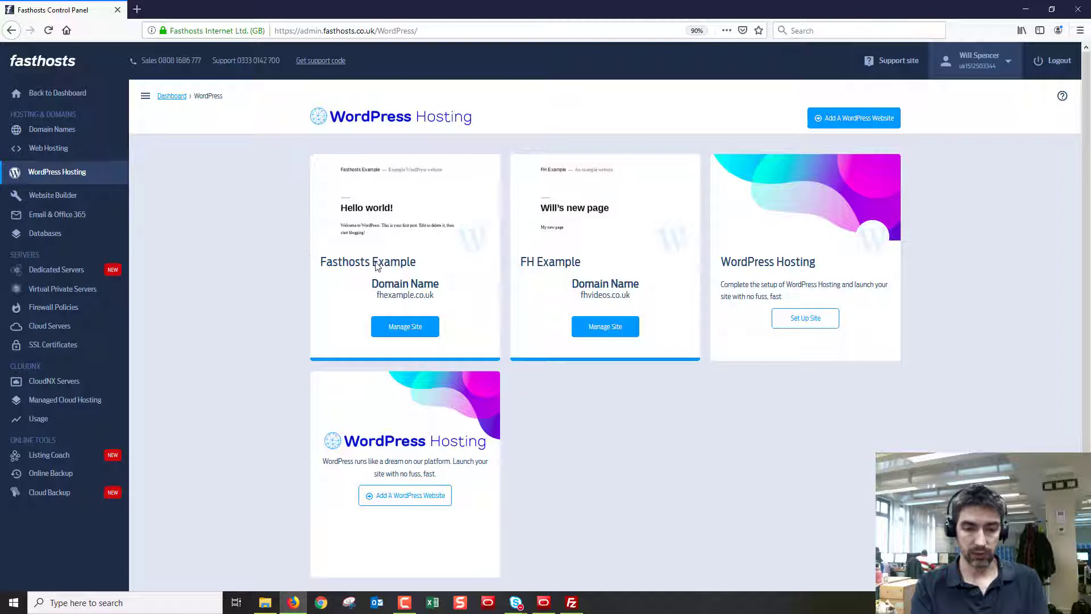
pyautogui.moveTo(486, 230)
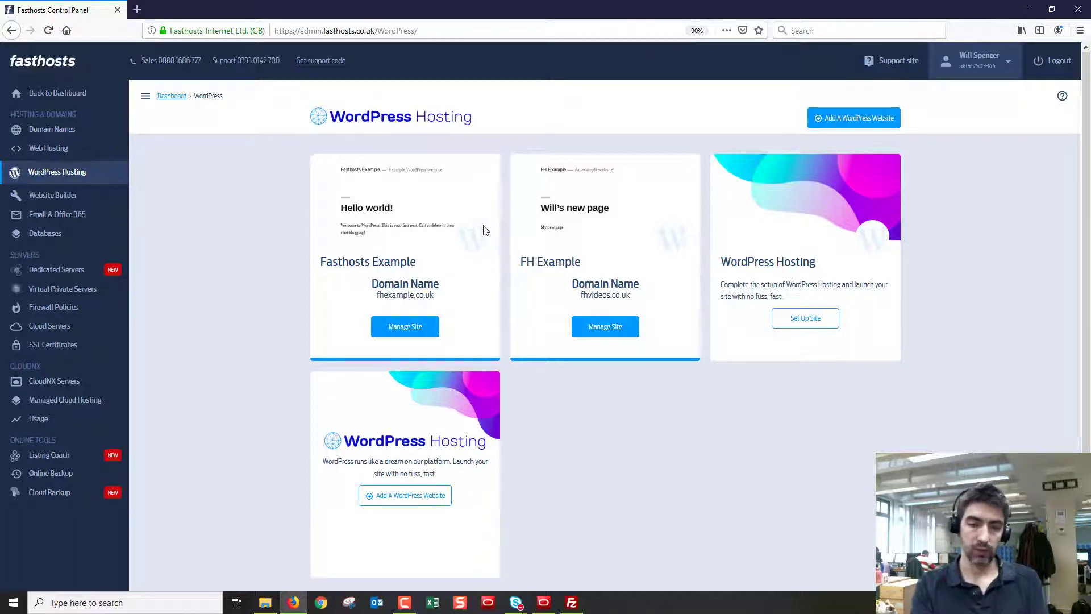
pyautogui.moveTo(405, 329)
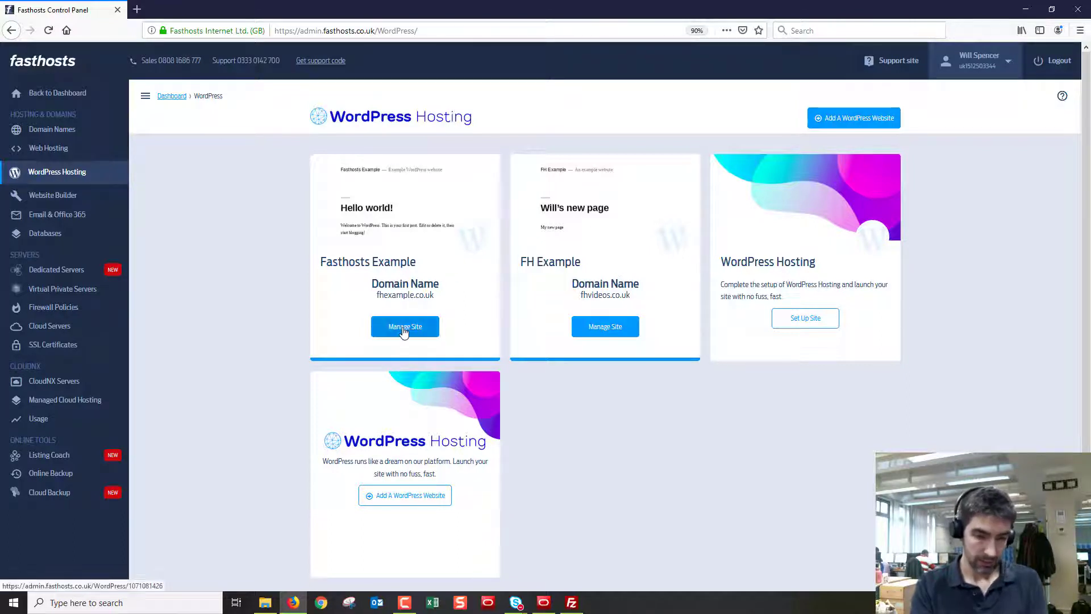
# Open Fasthosts Example's management page and expand Advanced Options down to the connection details
pyautogui.click(405, 326)
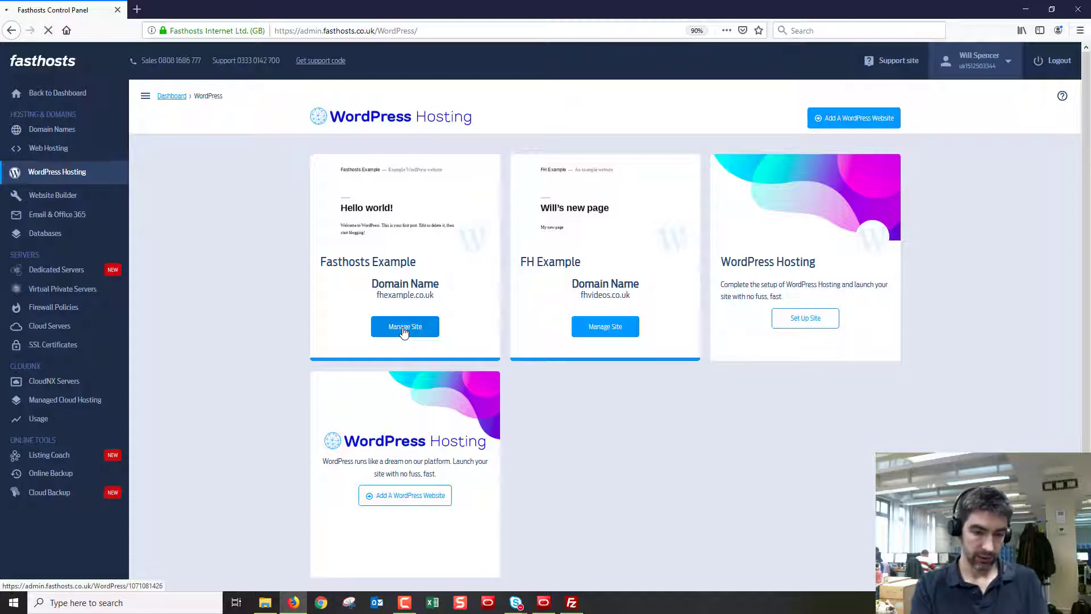
pyautogui.click(405, 326)
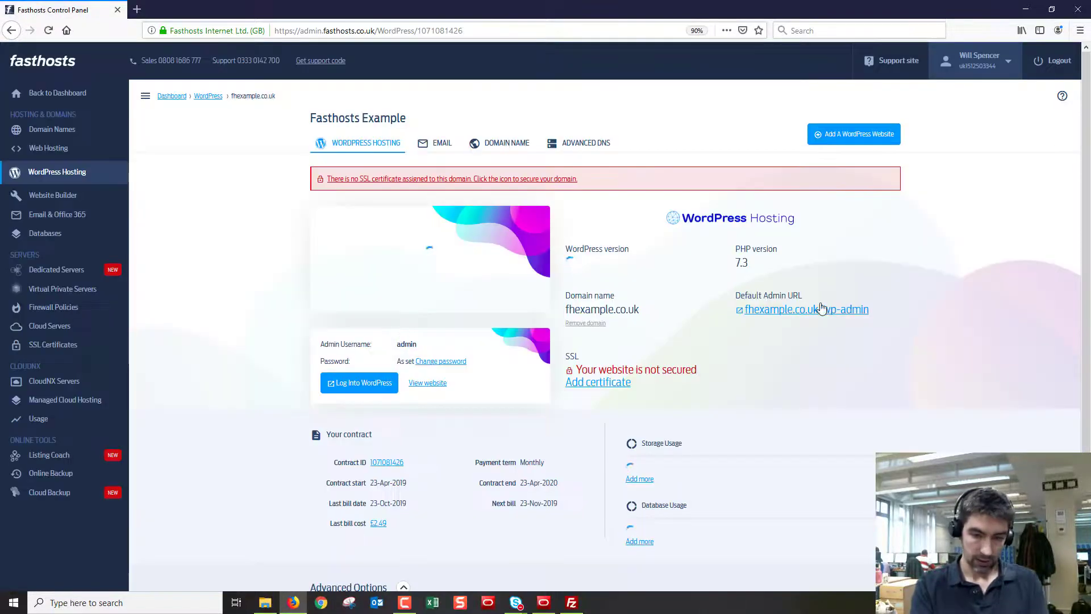
pyautogui.scroll(-3)
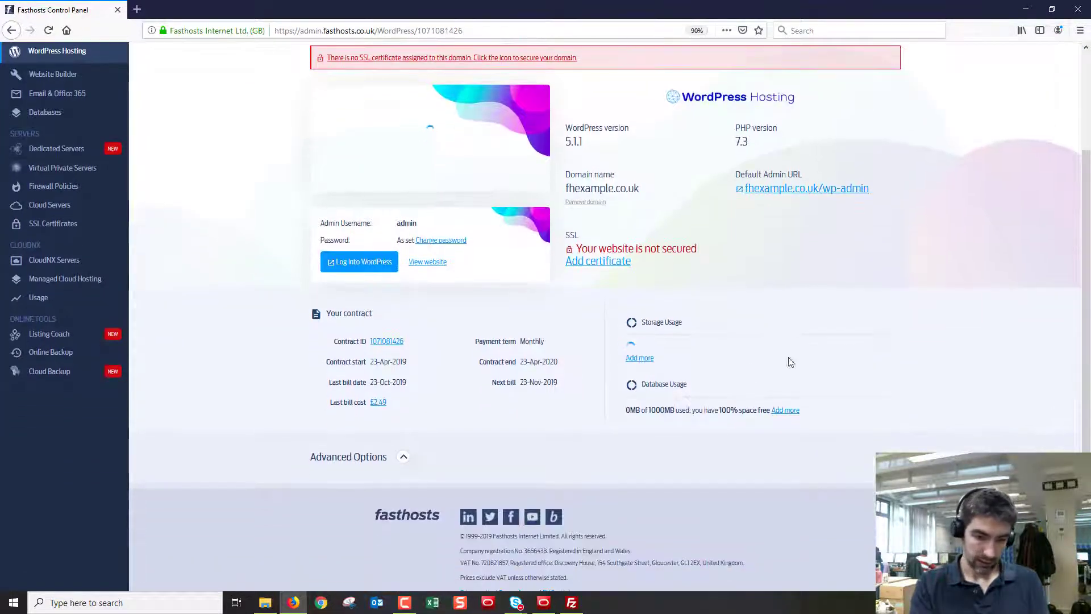
pyautogui.click(403, 456)
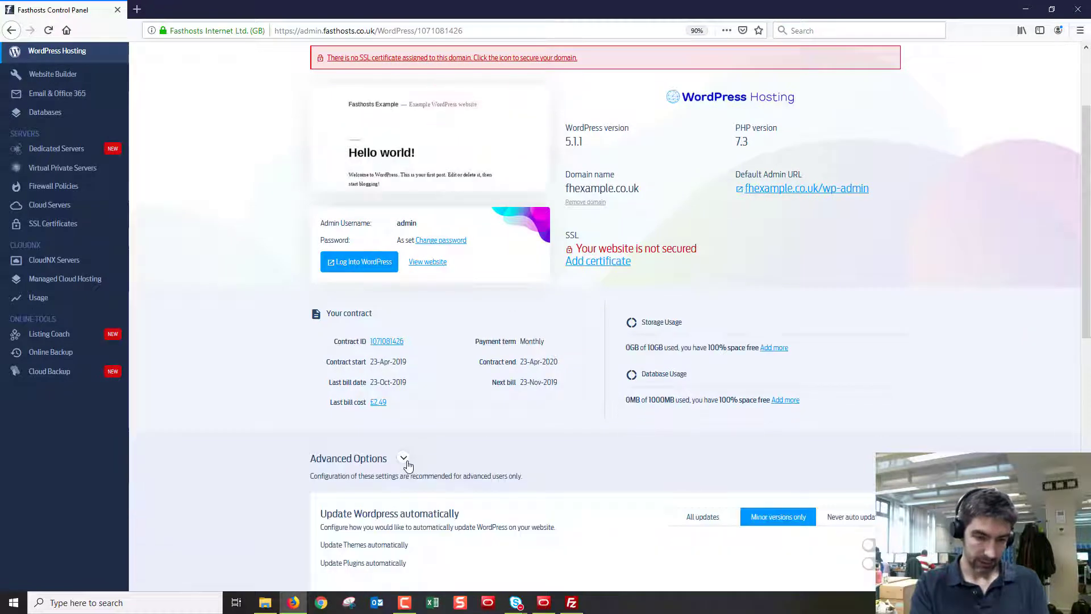
pyautogui.scroll(-3)
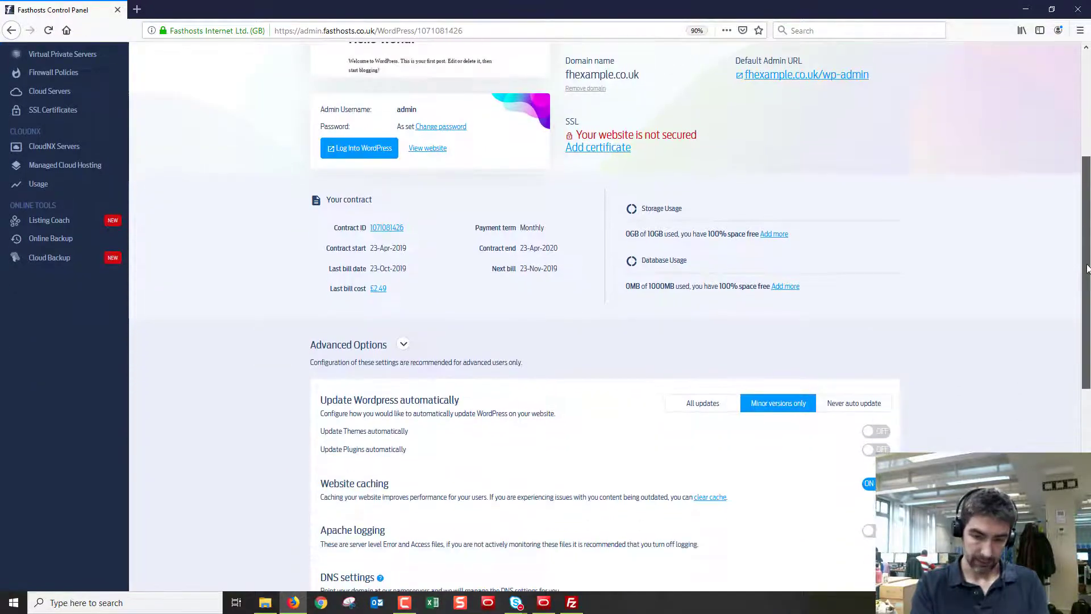
pyautogui.scroll(-3)
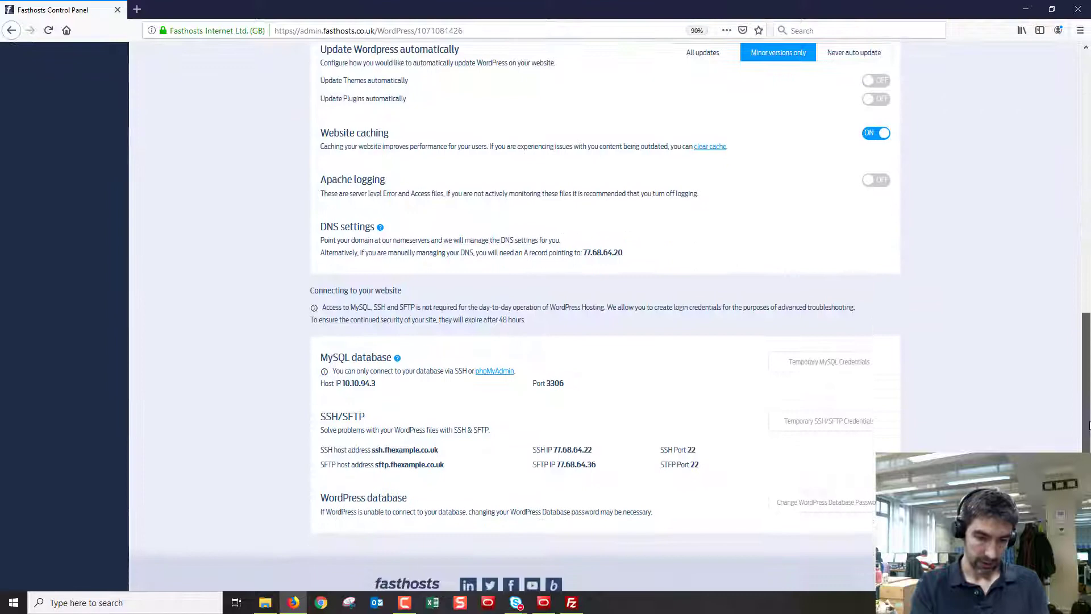
pyautogui.scroll(-3)
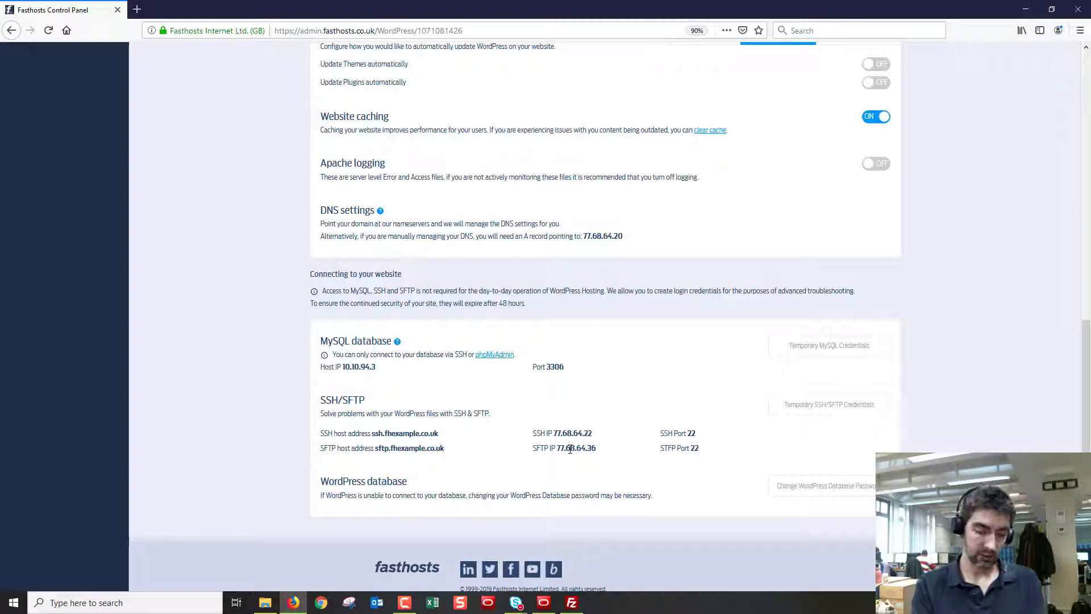
pyautogui.moveTo(659, 612)
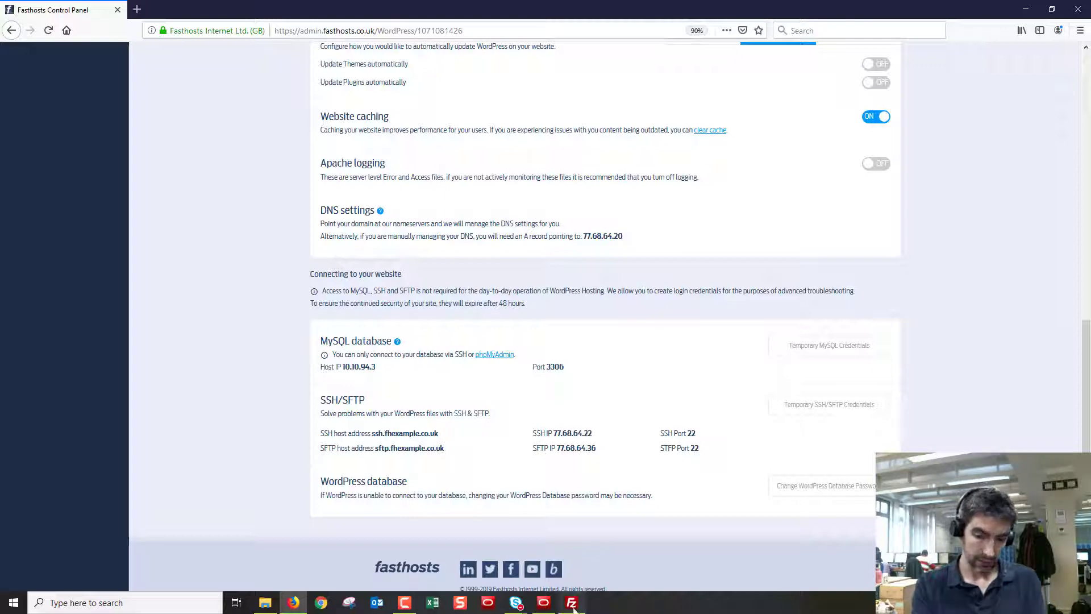
# Launch FileZilla and add a new Site Manager entry named WordPress
pyautogui.click(572, 602)
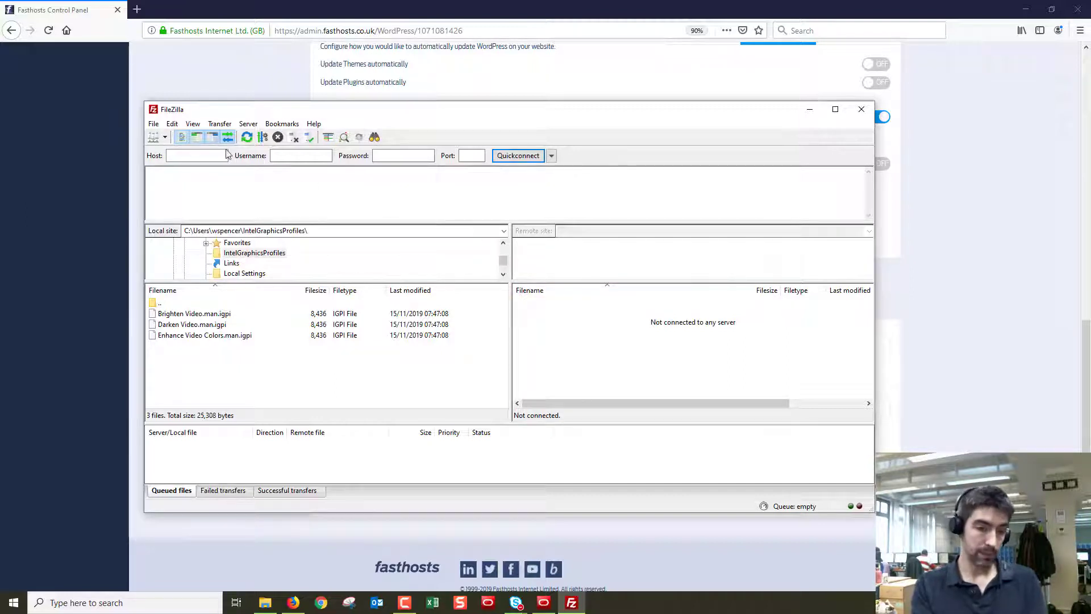
pyautogui.click(153, 123)
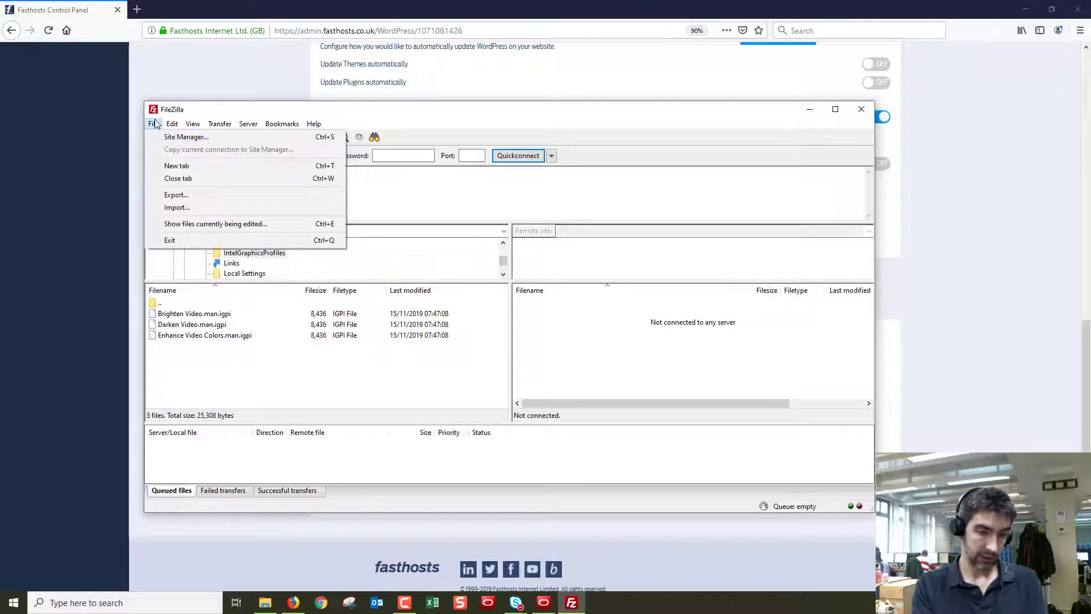
pyautogui.moveTo(157, 142)
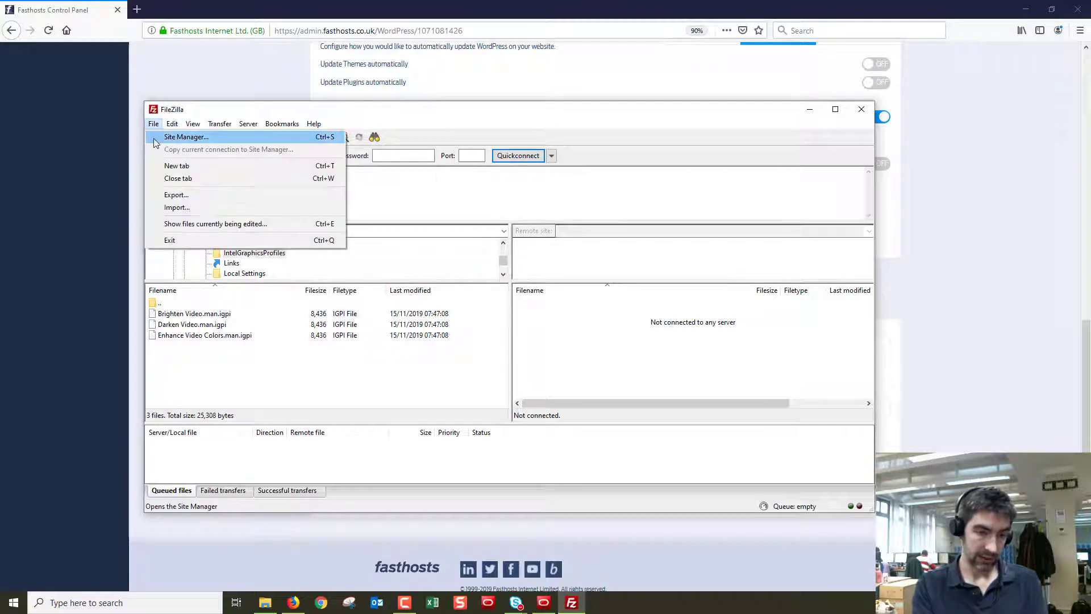
pyautogui.click(186, 136)
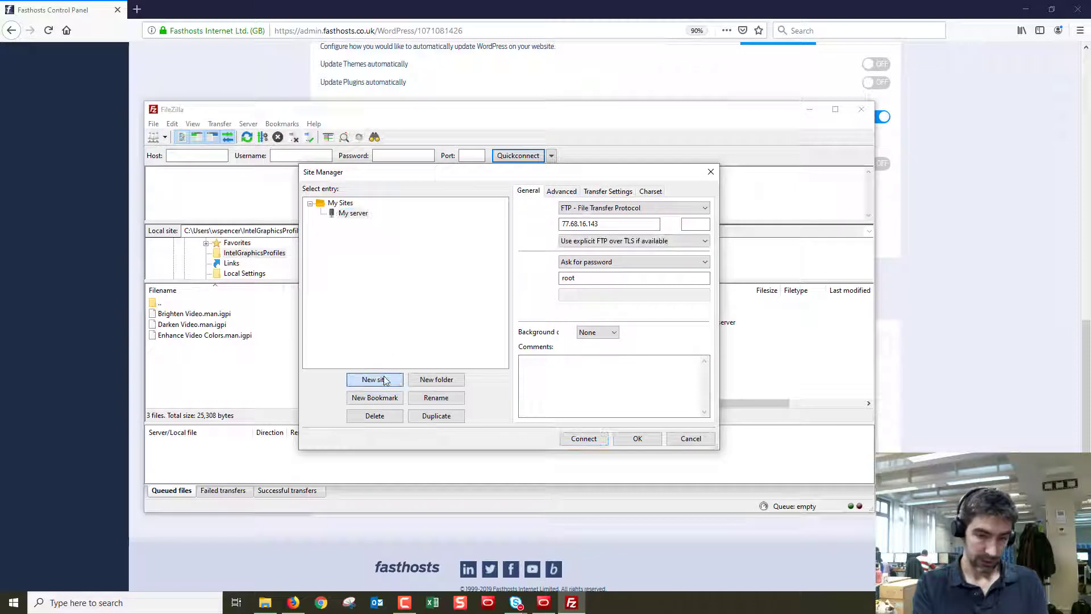
pyautogui.click(374, 380)
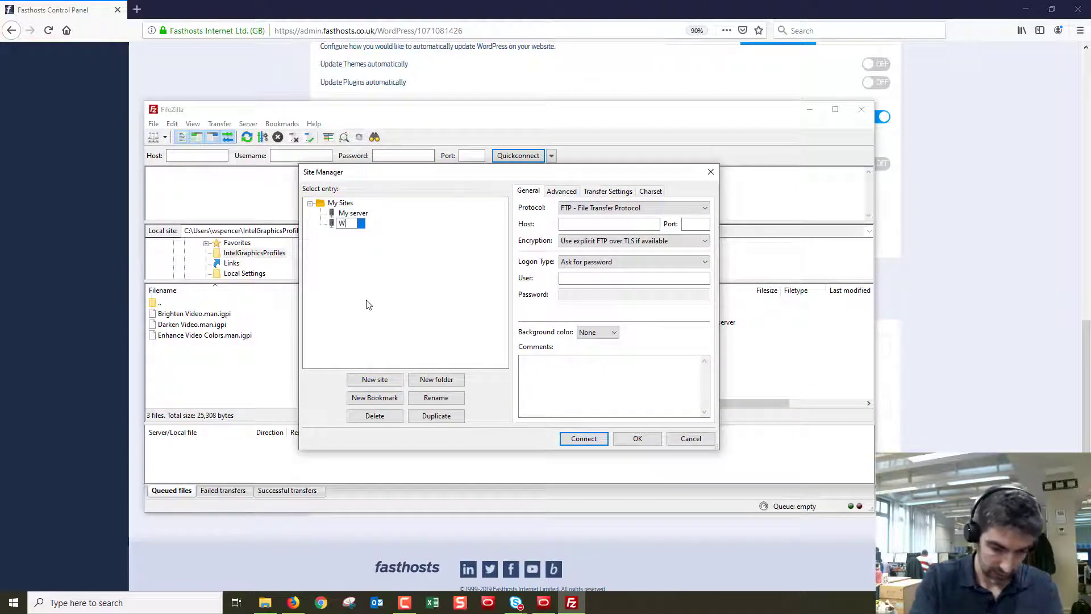
pyautogui.write('ordPress')
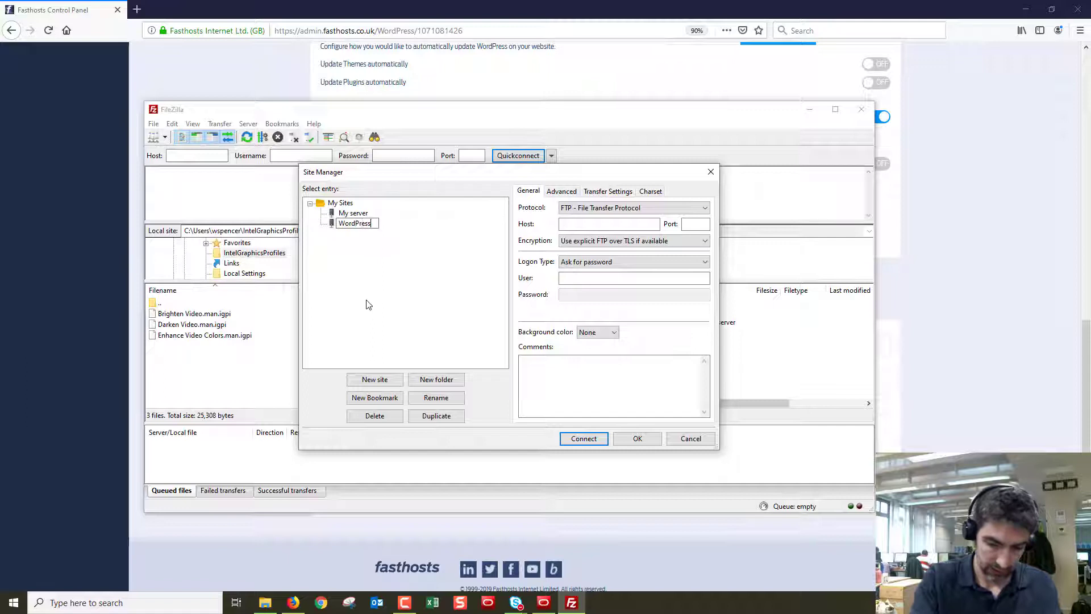
pyautogui.click(354, 223)
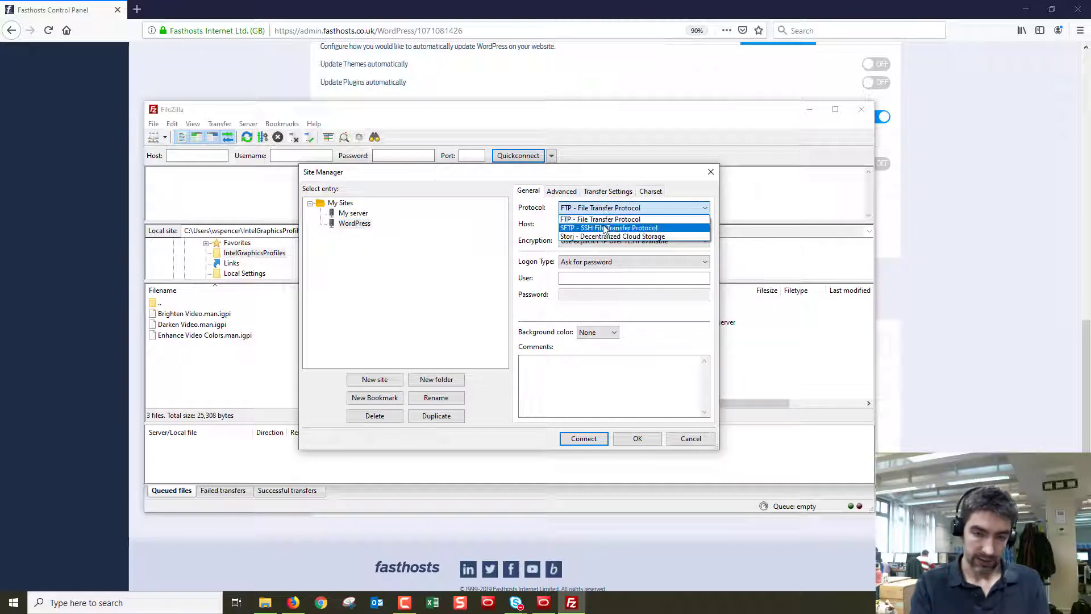
# Set the WordPress entry to SFTP with host 77.68.64.36, copied from the panel
pyautogui.click(608, 227)
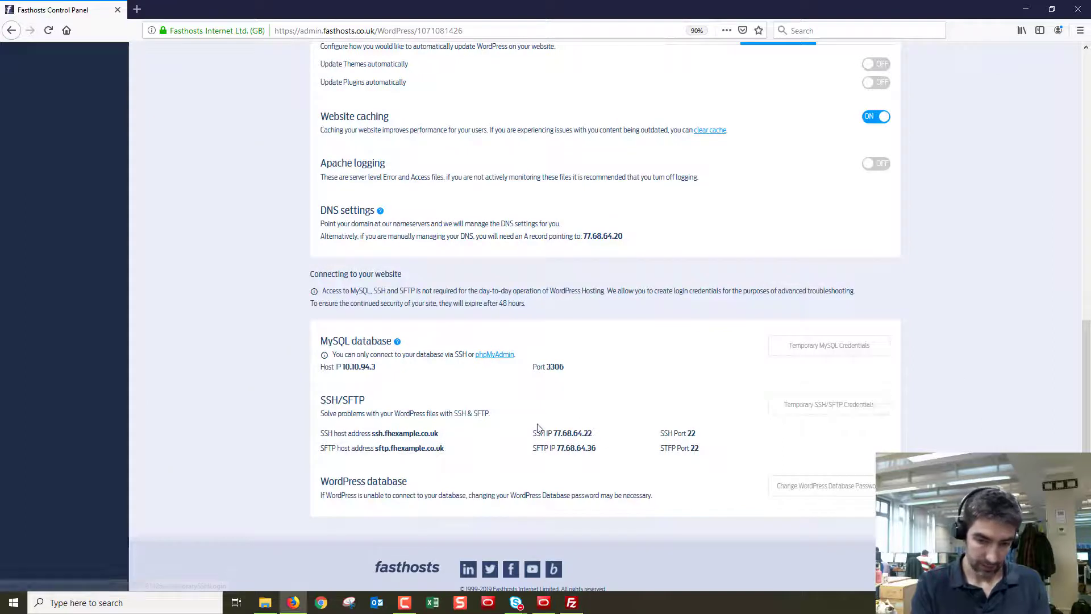
pyautogui.moveTo(590, 449)
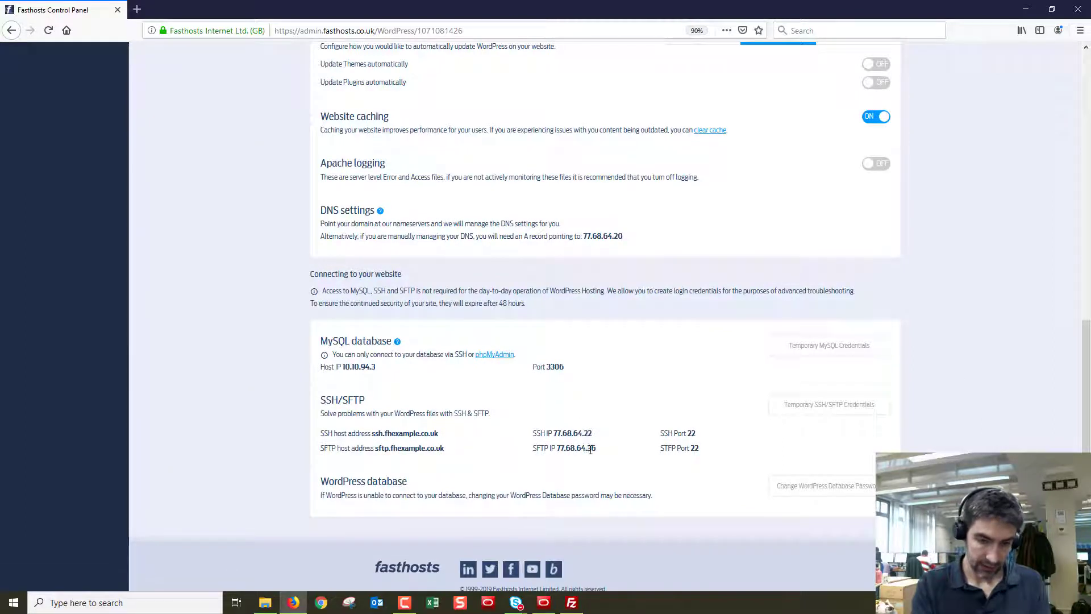
pyautogui.doubleClick(586, 448)
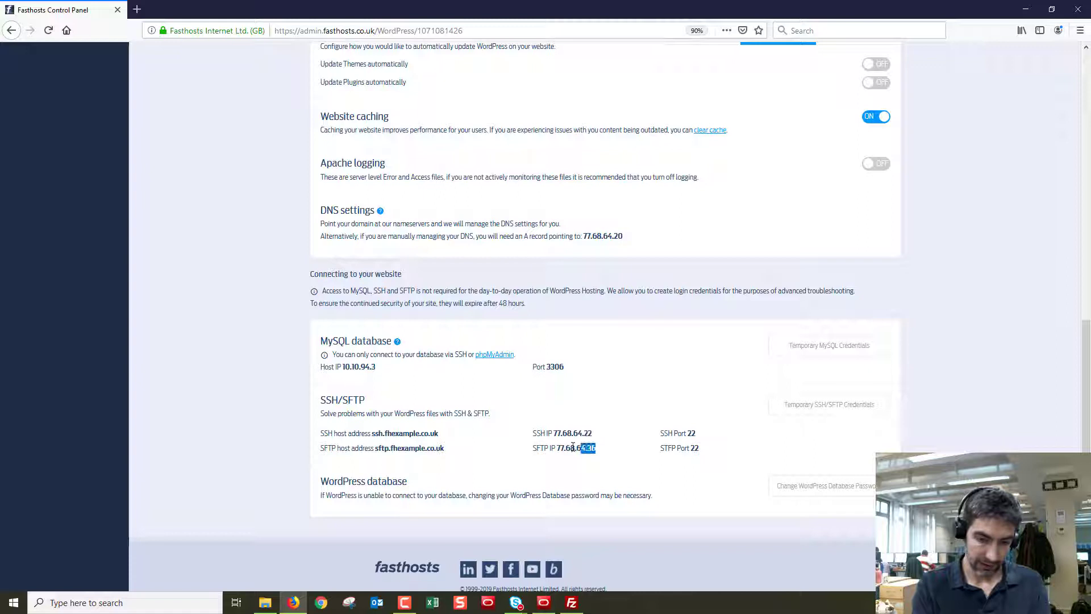
pyautogui.doubleClick(574, 448)
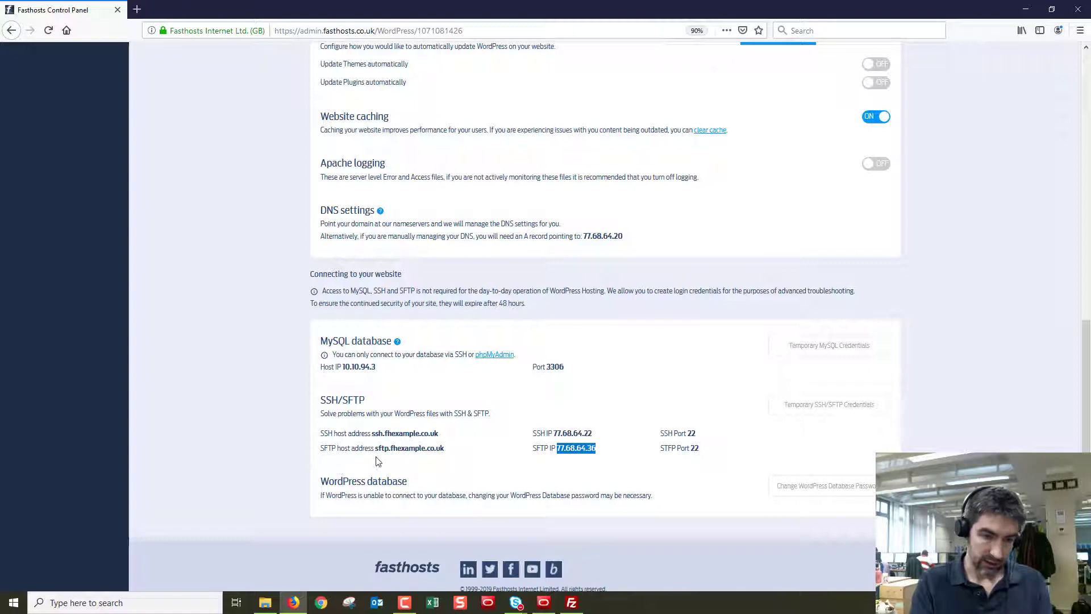
pyautogui.moveTo(614, 474)
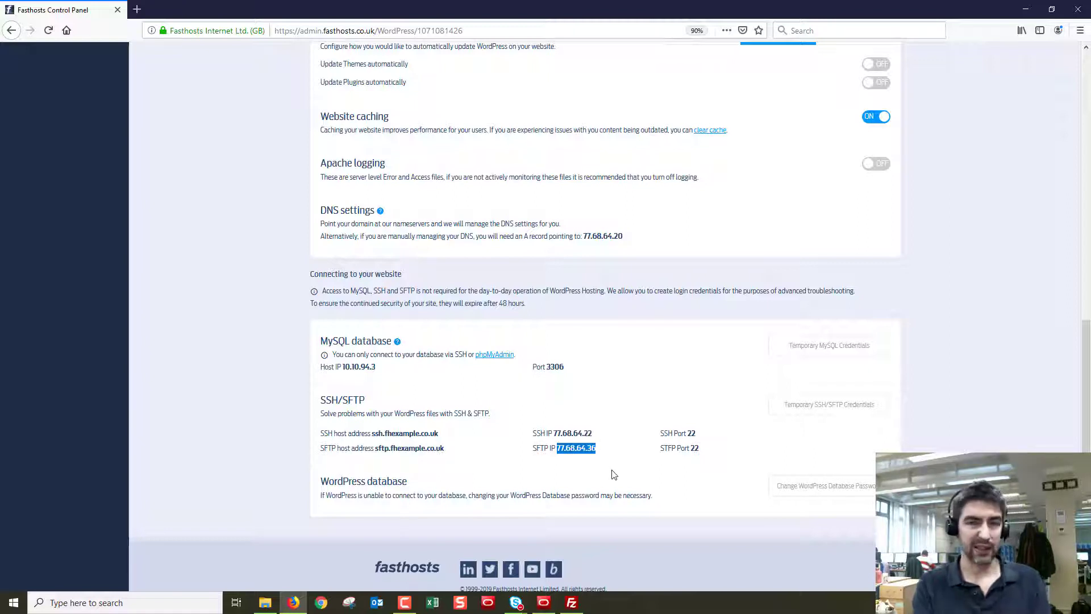
pyautogui.click(571, 602)
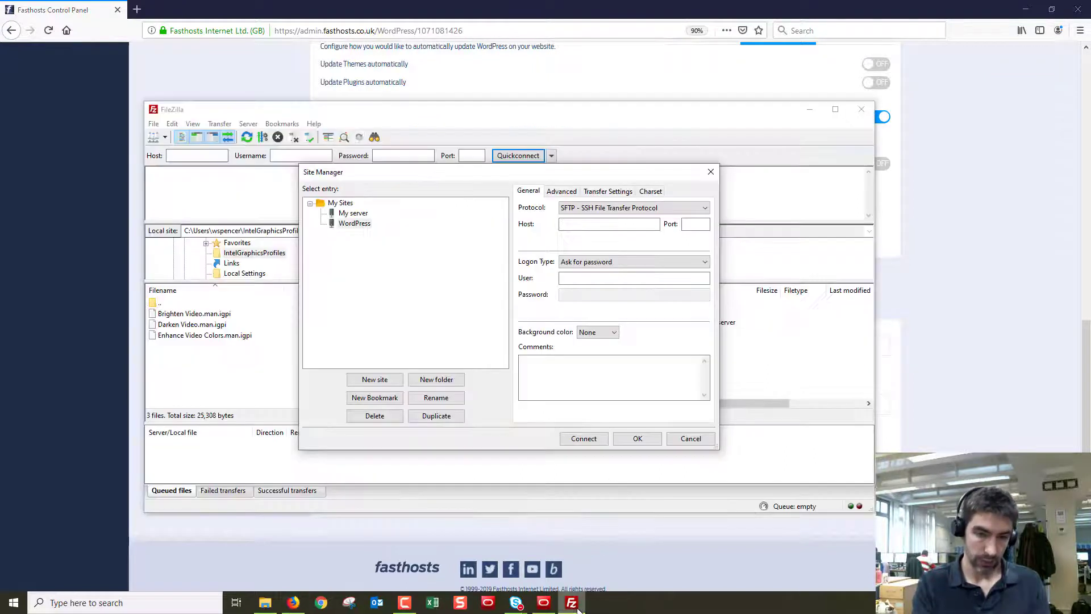
pyautogui.click(609, 224)
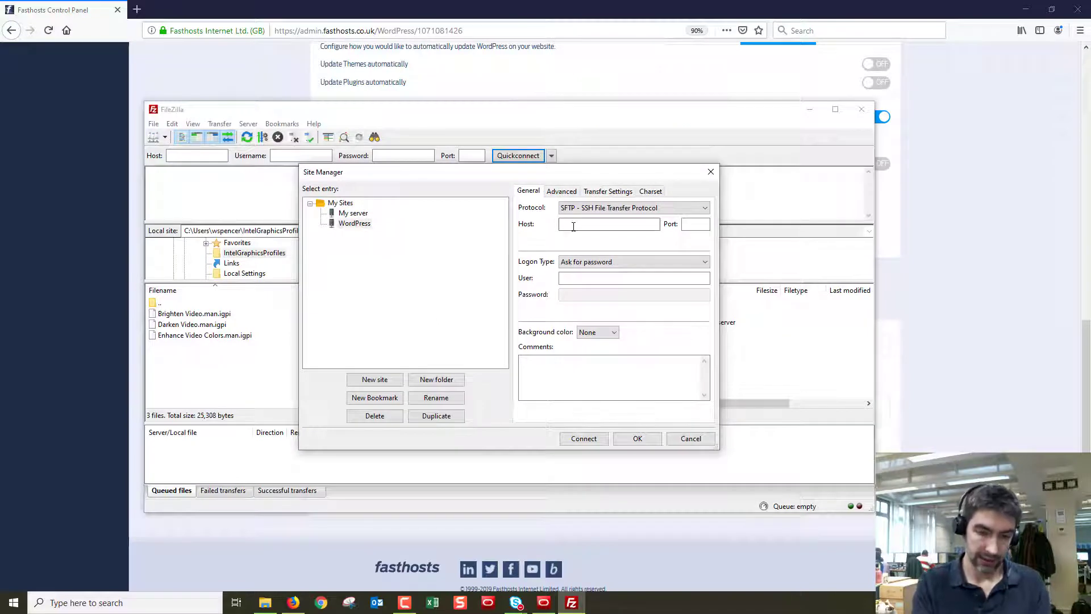
pyautogui.write('77.68.64.36')
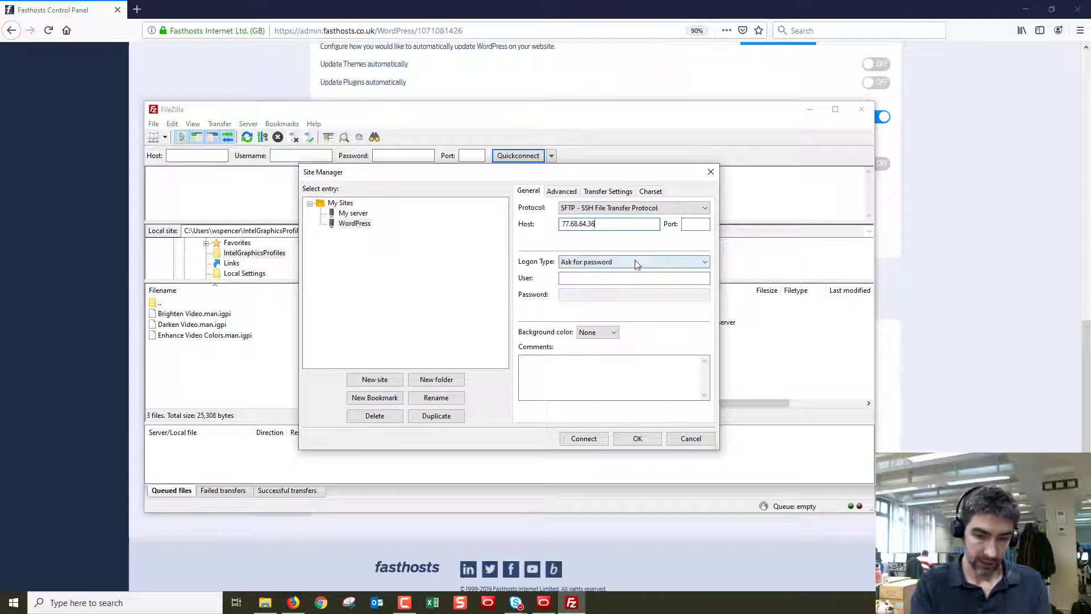
pyautogui.click(622, 278)
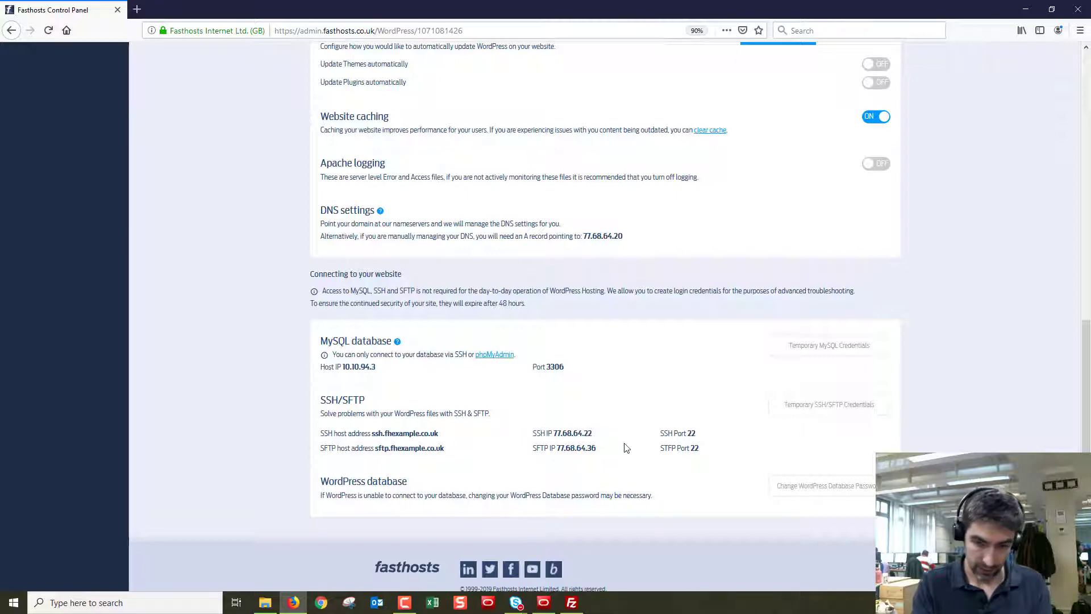
pyautogui.moveTo(855, 414)
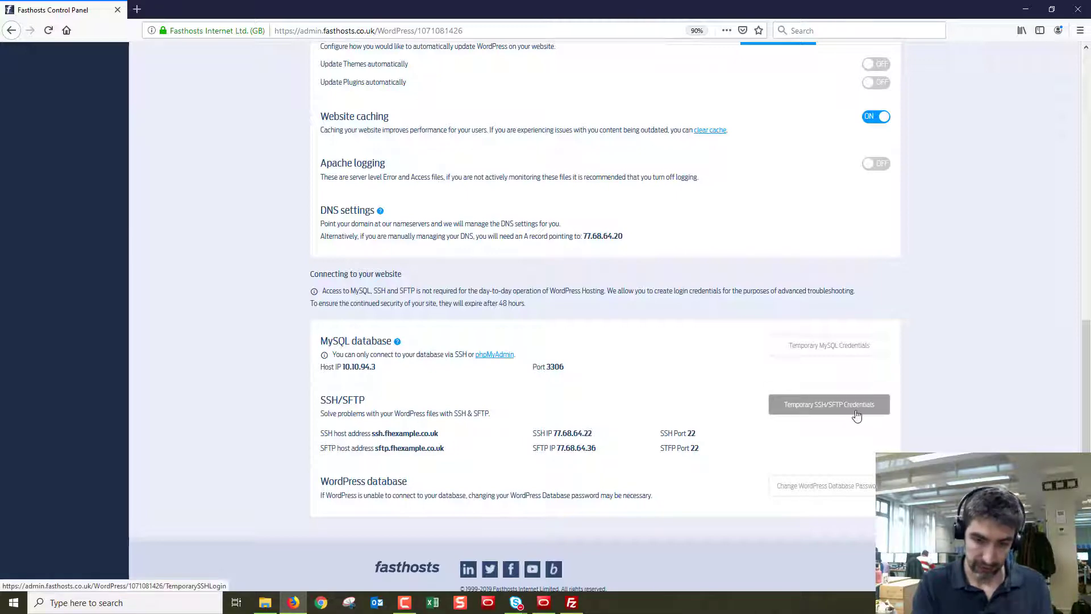
pyautogui.click(829, 404)
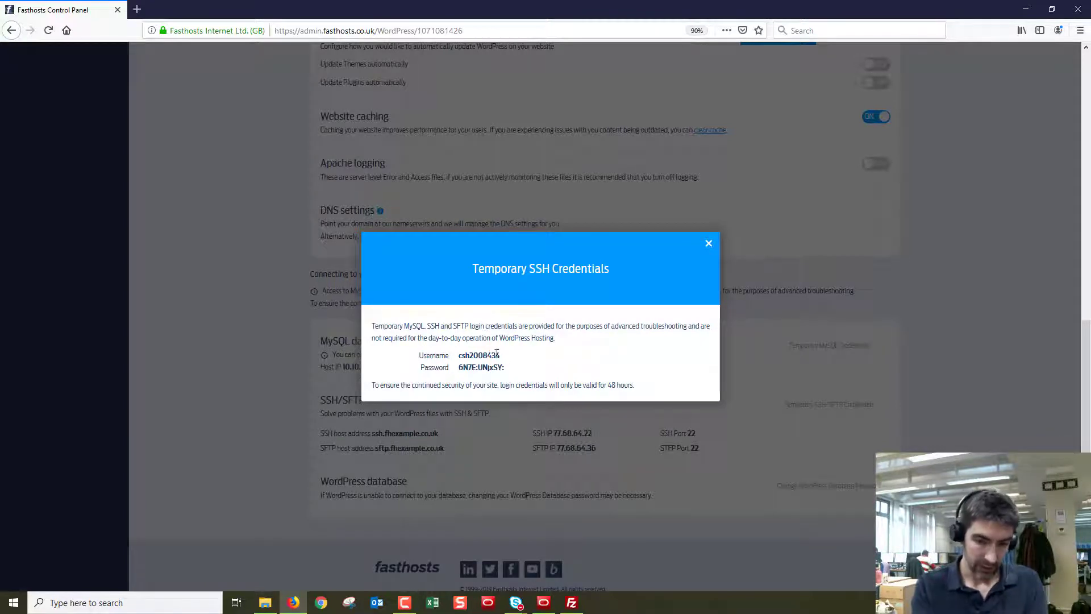
pyautogui.doubleClick(487, 356)
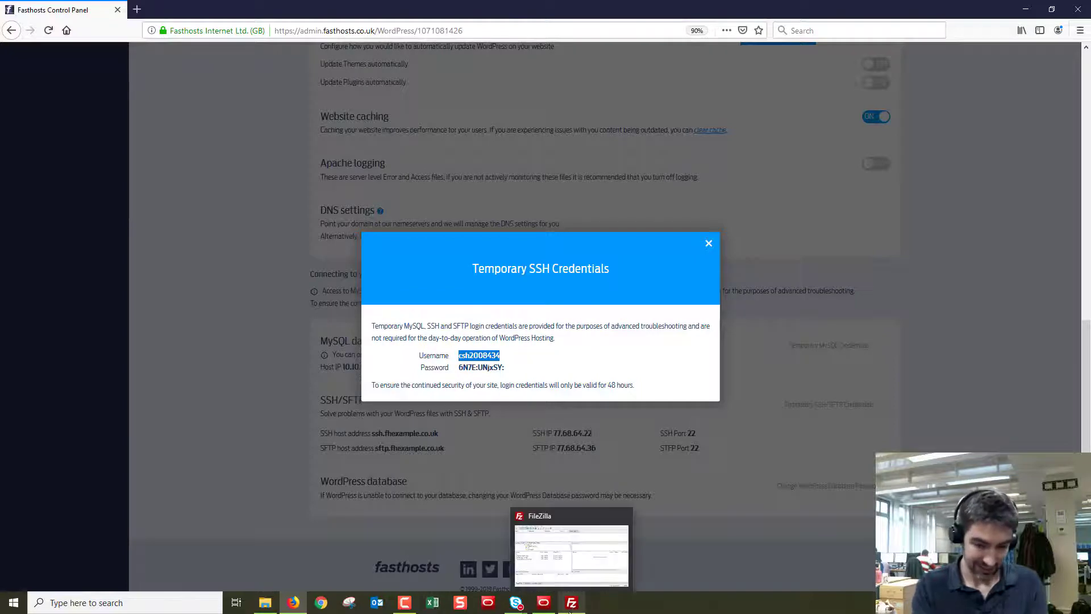
pyautogui.click(571, 602)
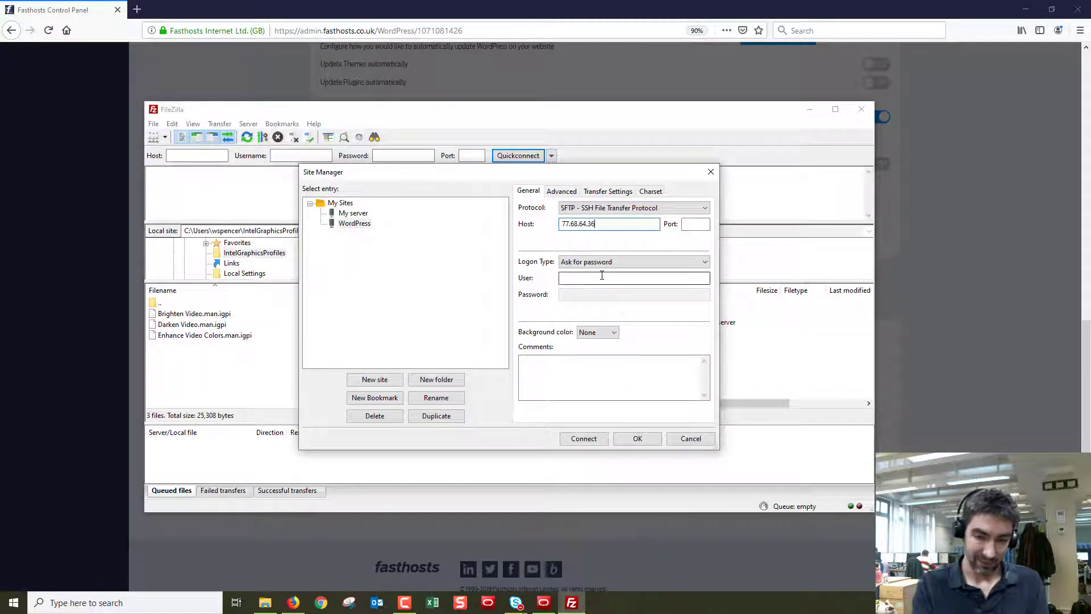
pyautogui.write('csh2008434')
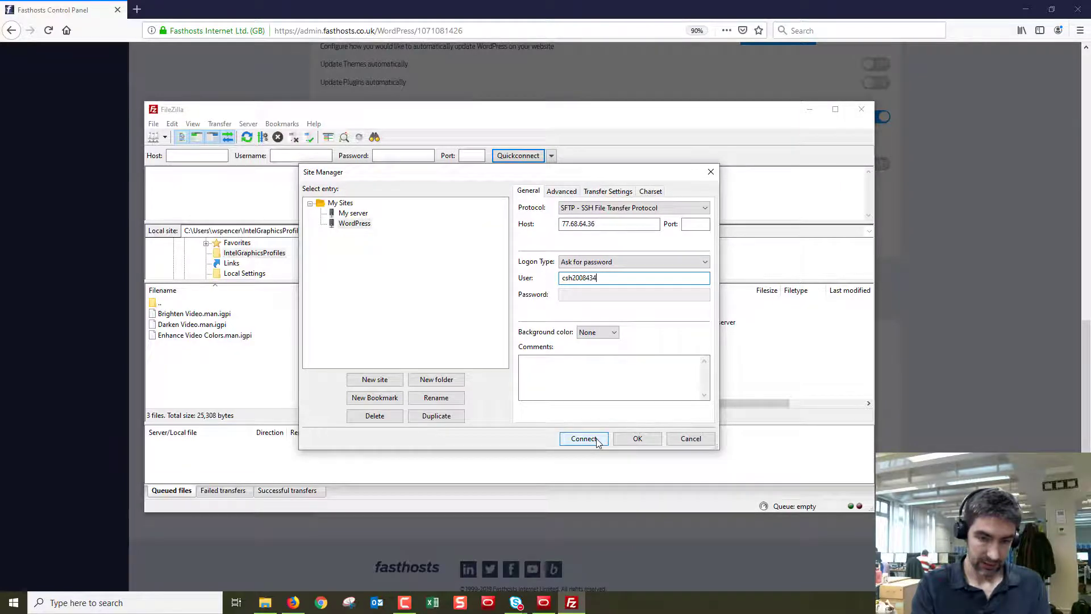
pyautogui.click(584, 438)
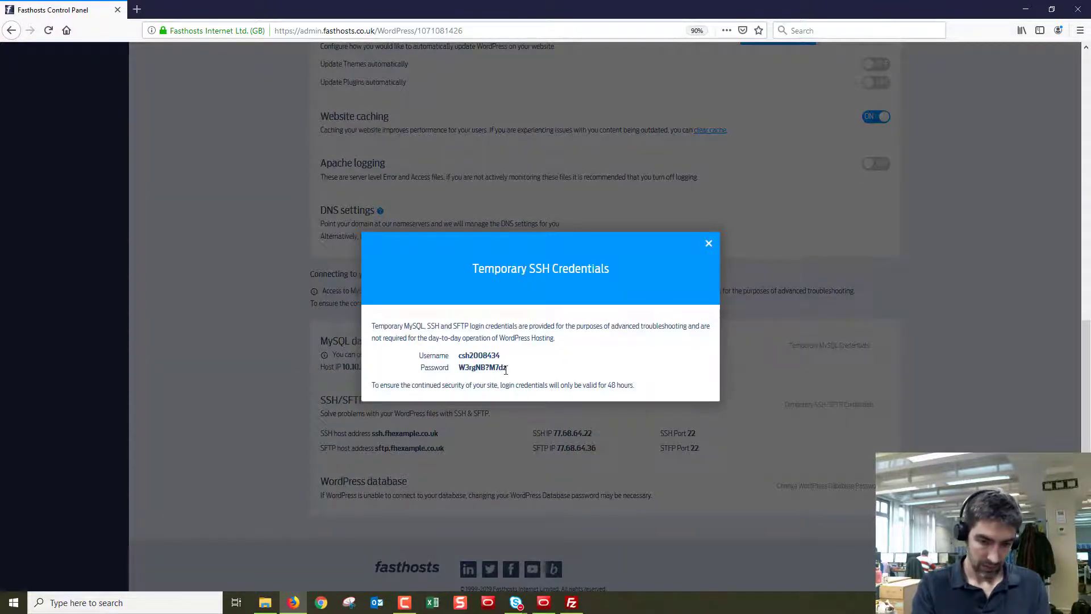
pyautogui.doubleClick(481, 367)
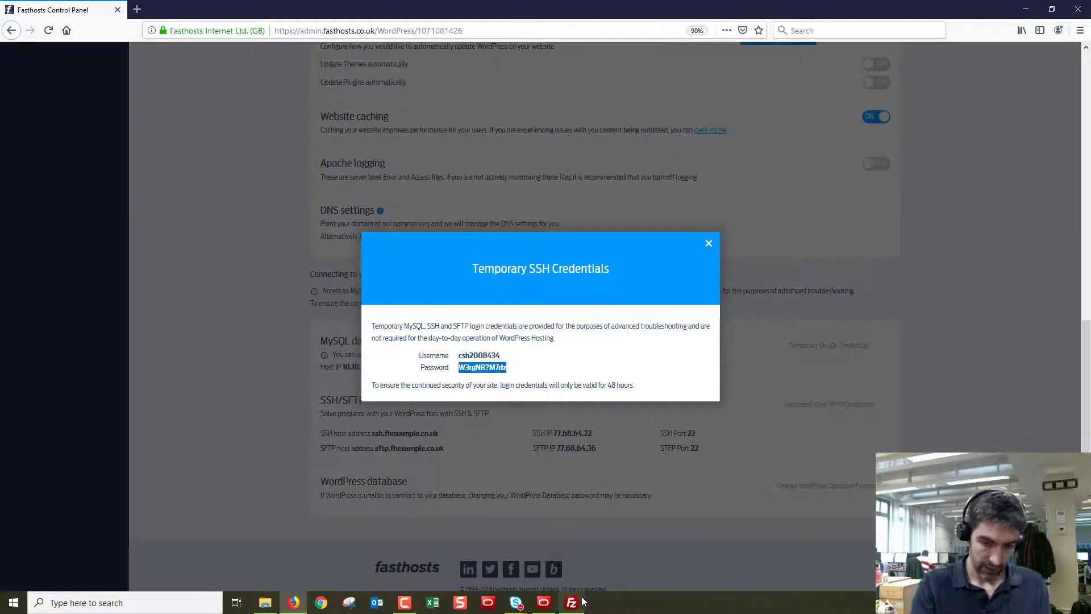
# Enter the temporary password in FileZilla and accept the server's unknown host key
pyautogui.click(572, 602)
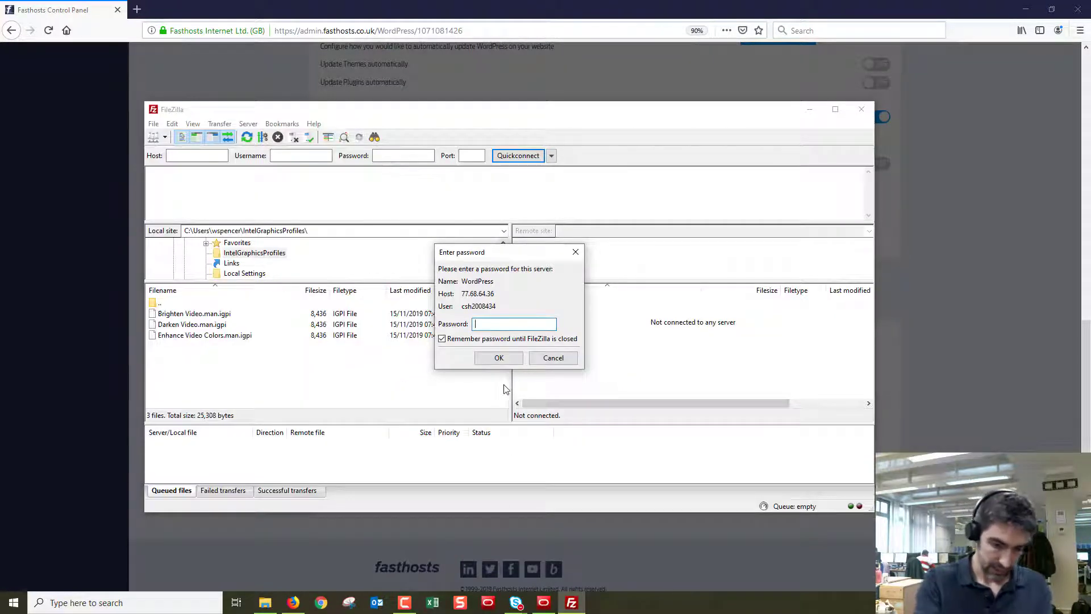
pyautogui.write('password')
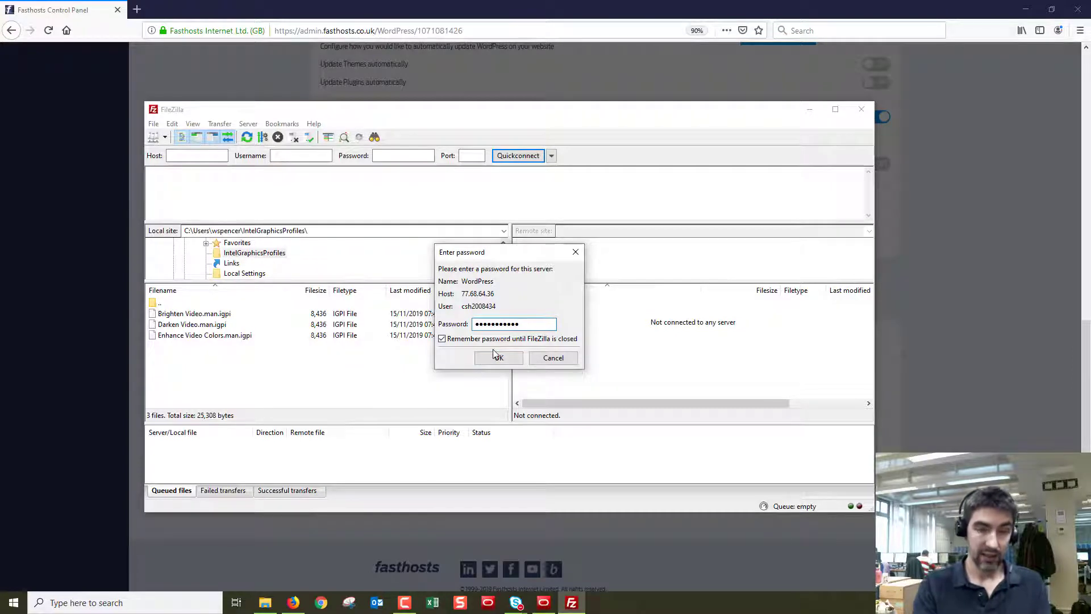
pyautogui.click(499, 358)
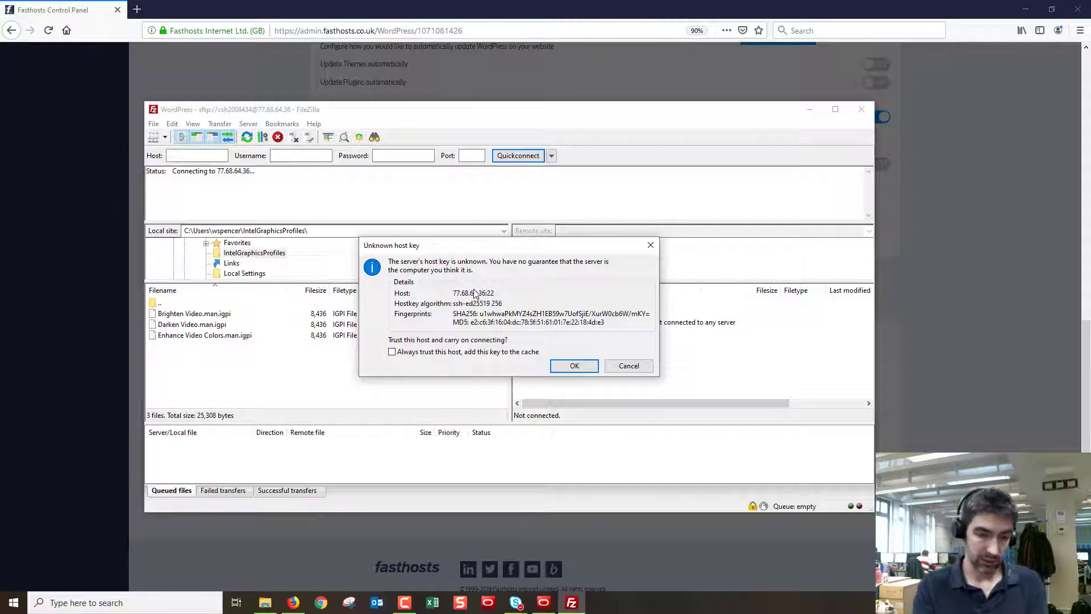
pyautogui.moveTo(524, 307)
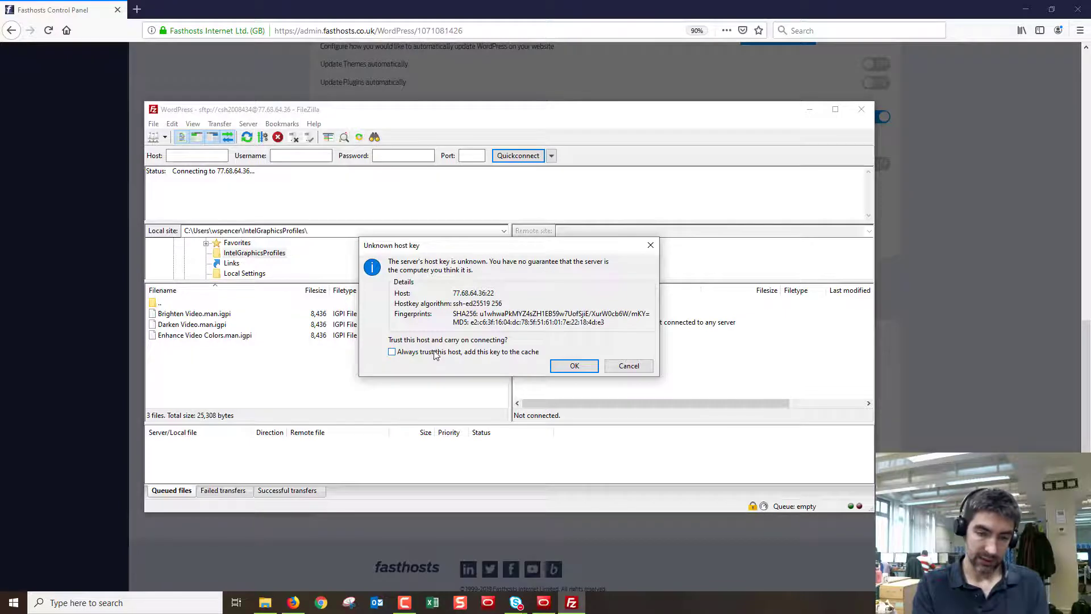
pyautogui.moveTo(483, 346)
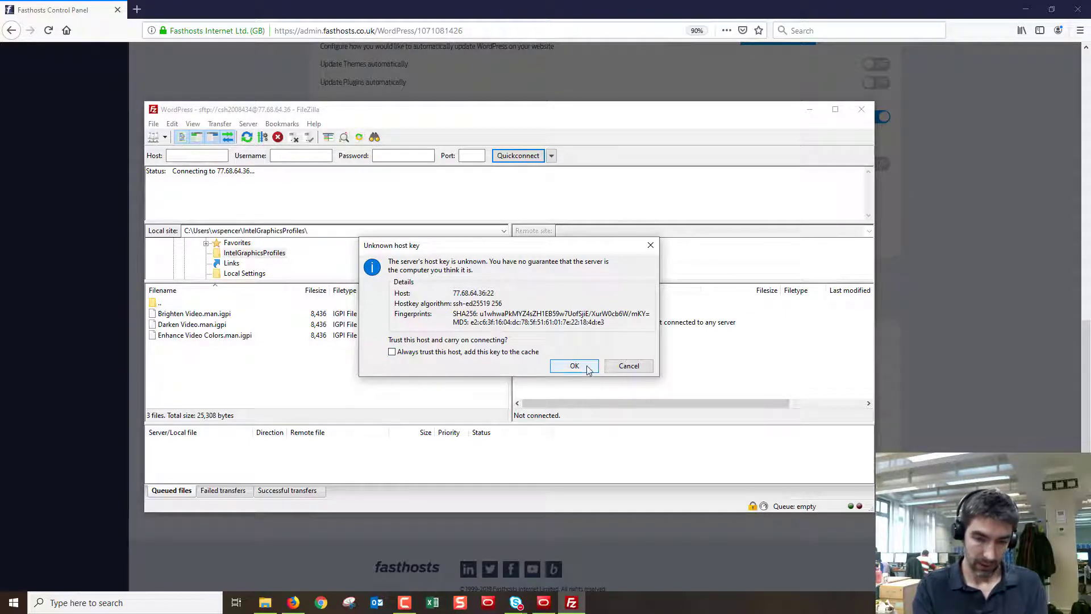
pyautogui.click(574, 366)
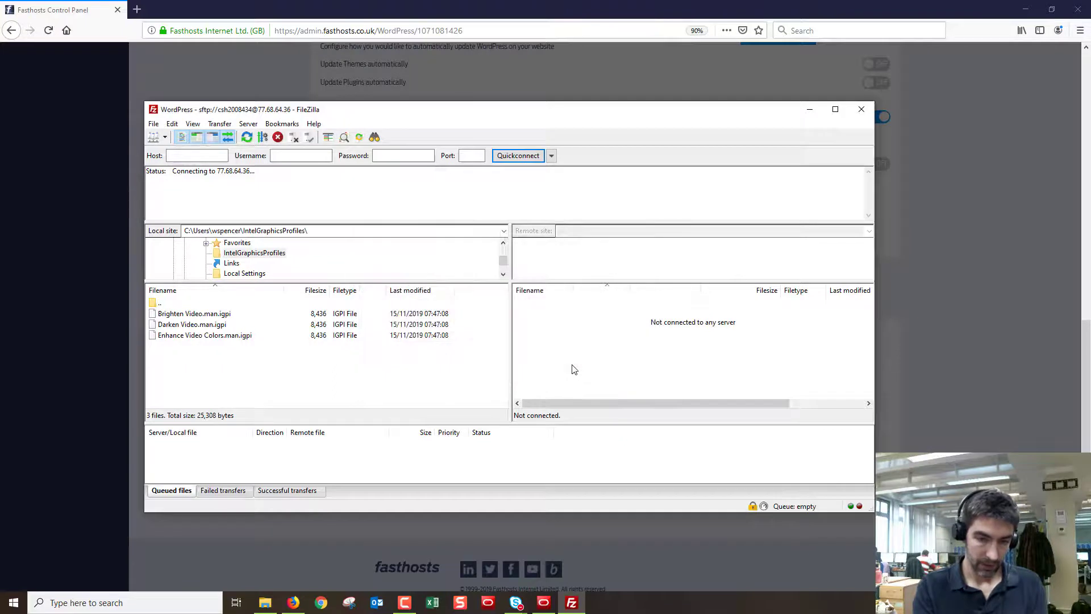